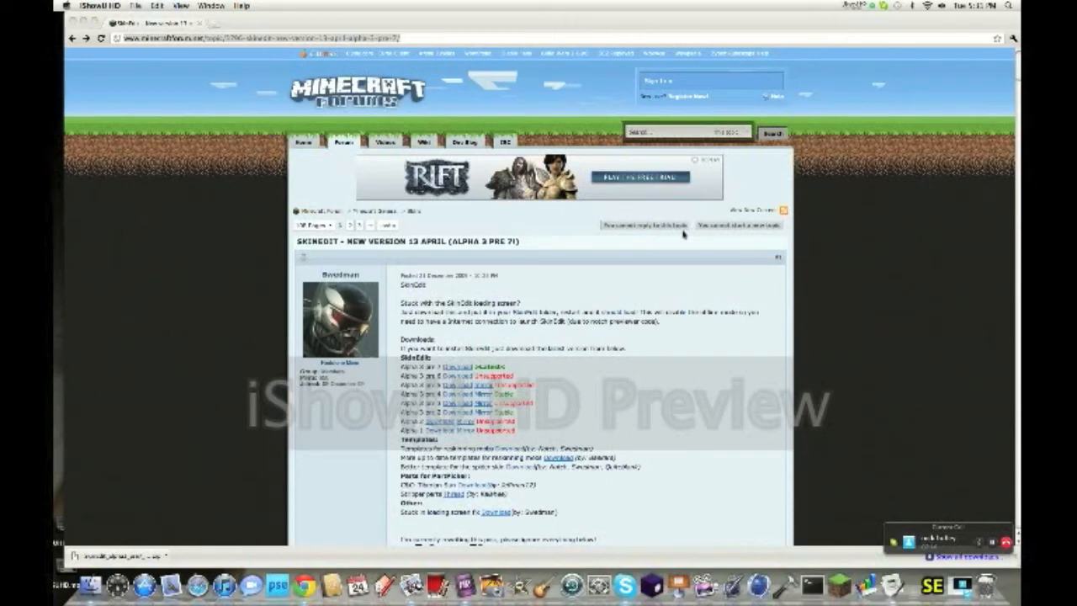
pyautogui.moveTo(131, 52)
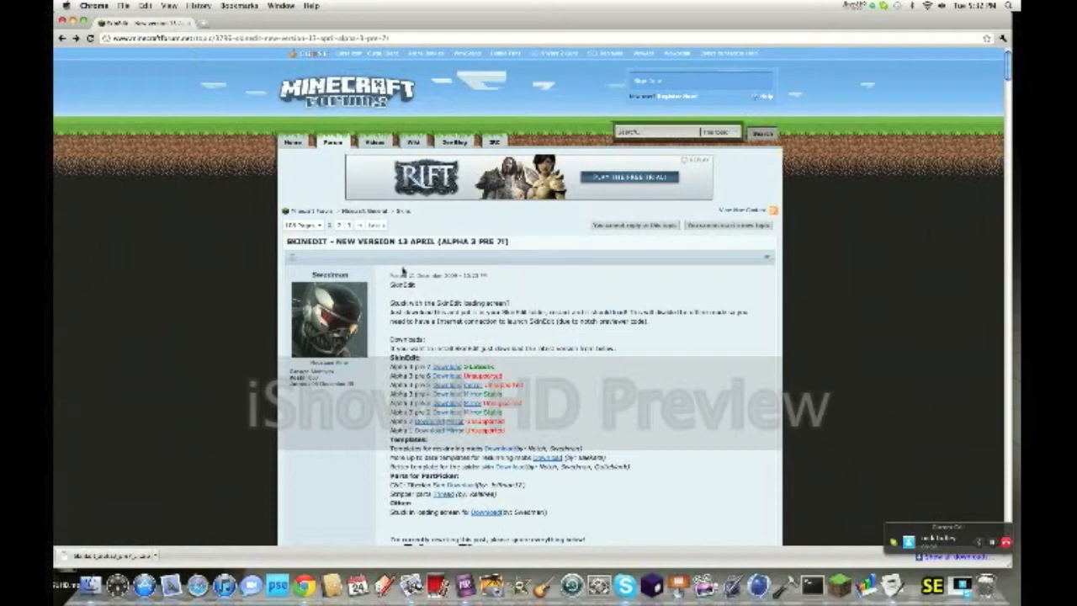
pyautogui.moveTo(435, 340)
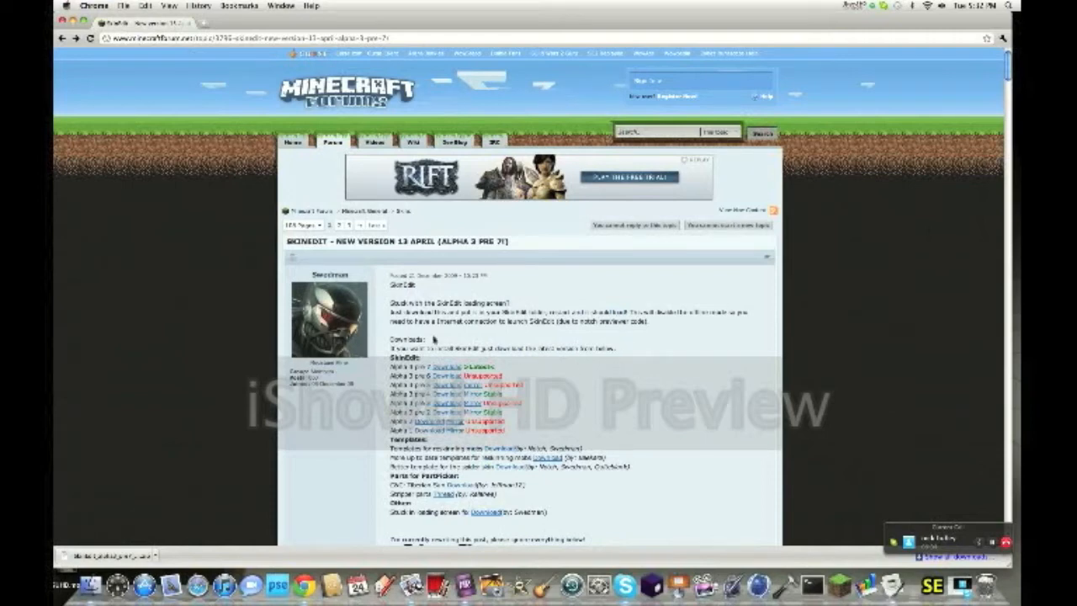
pyautogui.moveTo(335, 451)
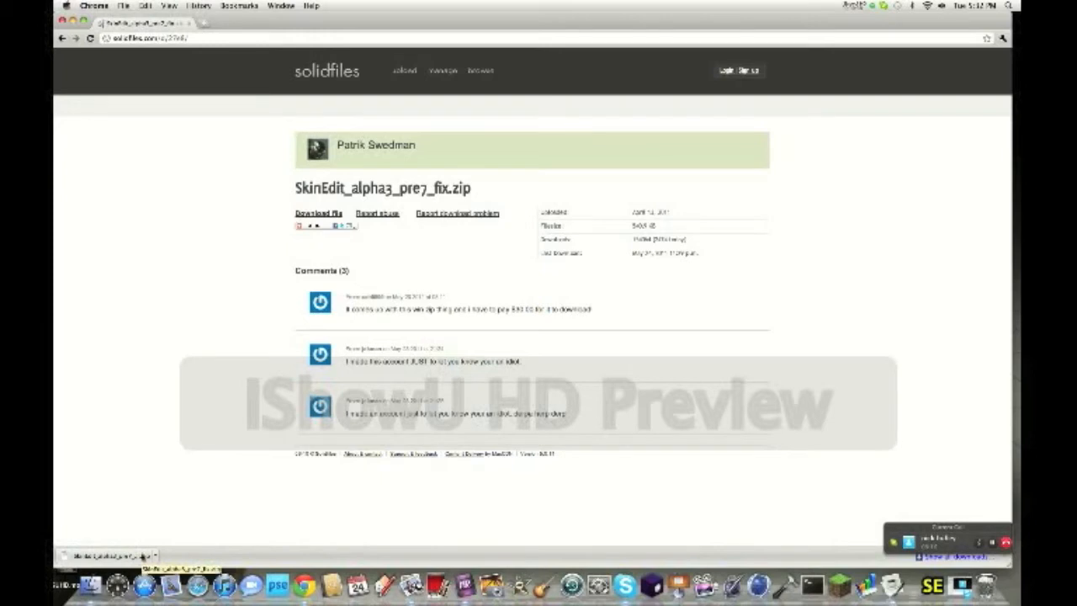
pyautogui.moveTo(222, 364)
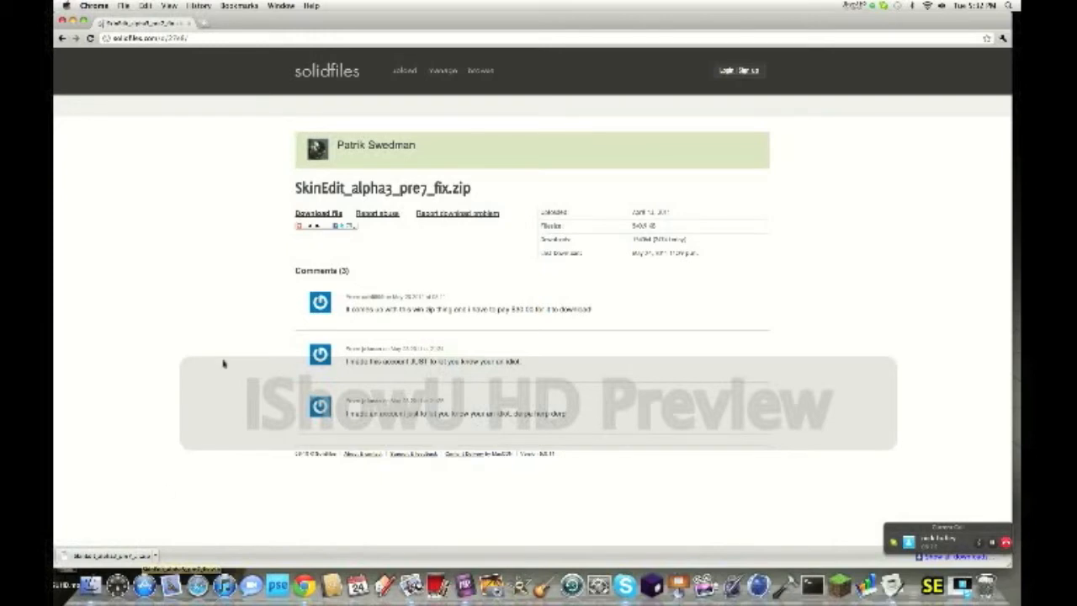
pyautogui.moveTo(471, 196)
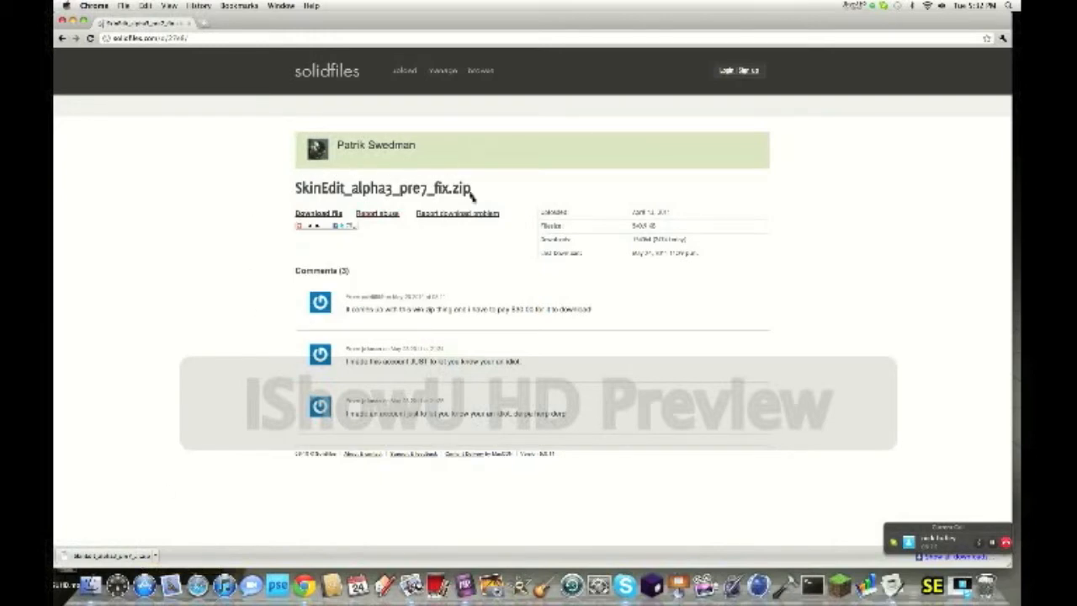
# Download SkinEdit_alpha3_pre7_fix.zip and bring up the downloaded file's options in Chrome
pyautogui.click(318, 212)
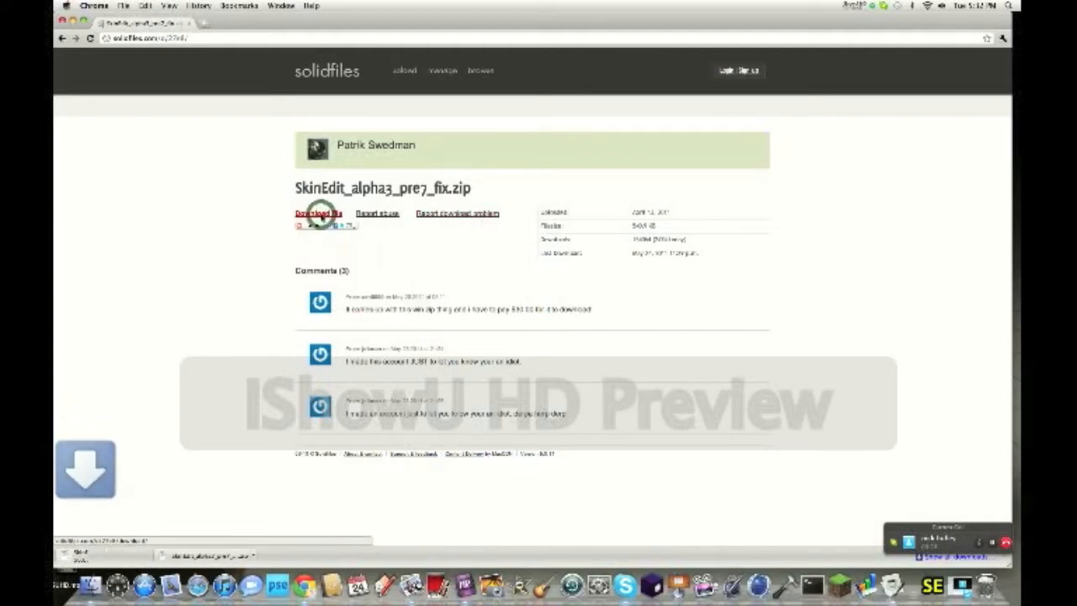
pyautogui.click(318, 212)
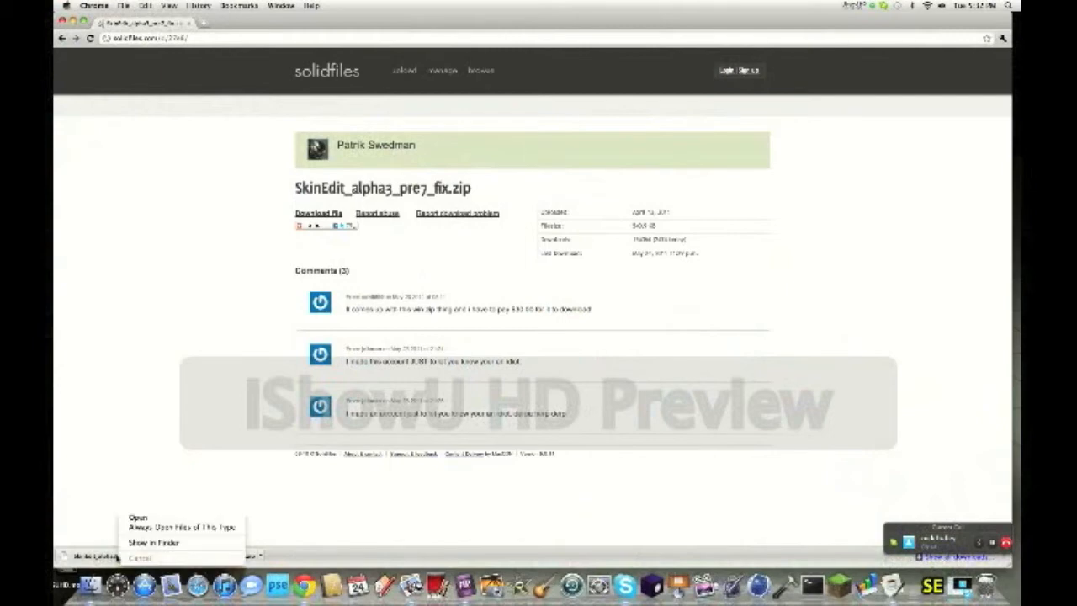
# Reveal the zip in Finder, extract it to the desktop, and close the Downloads window
pyautogui.click(154, 542)
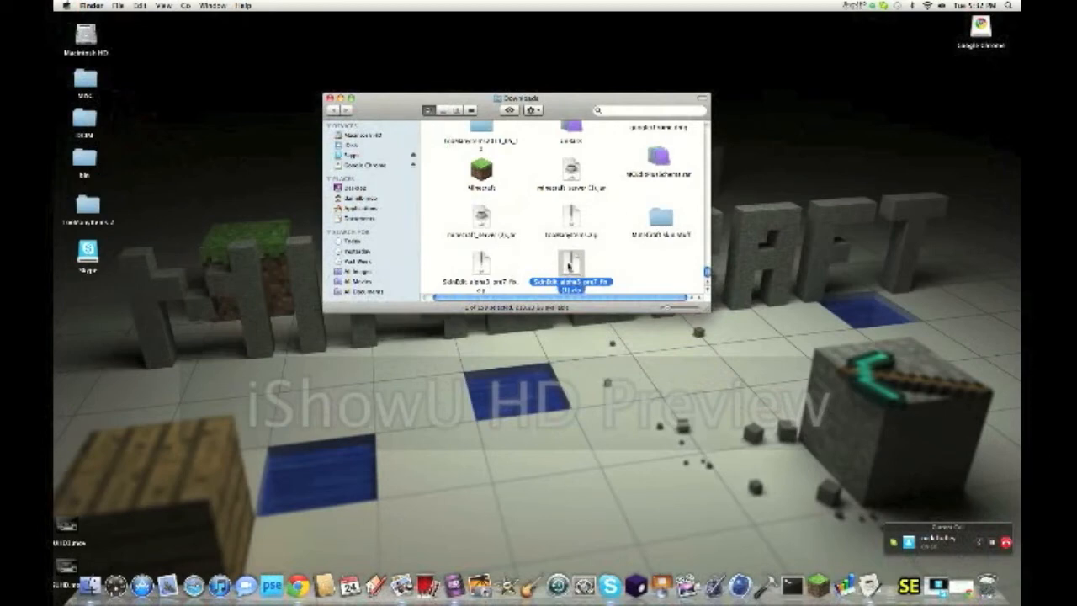
pyautogui.doubleClick(572, 261)
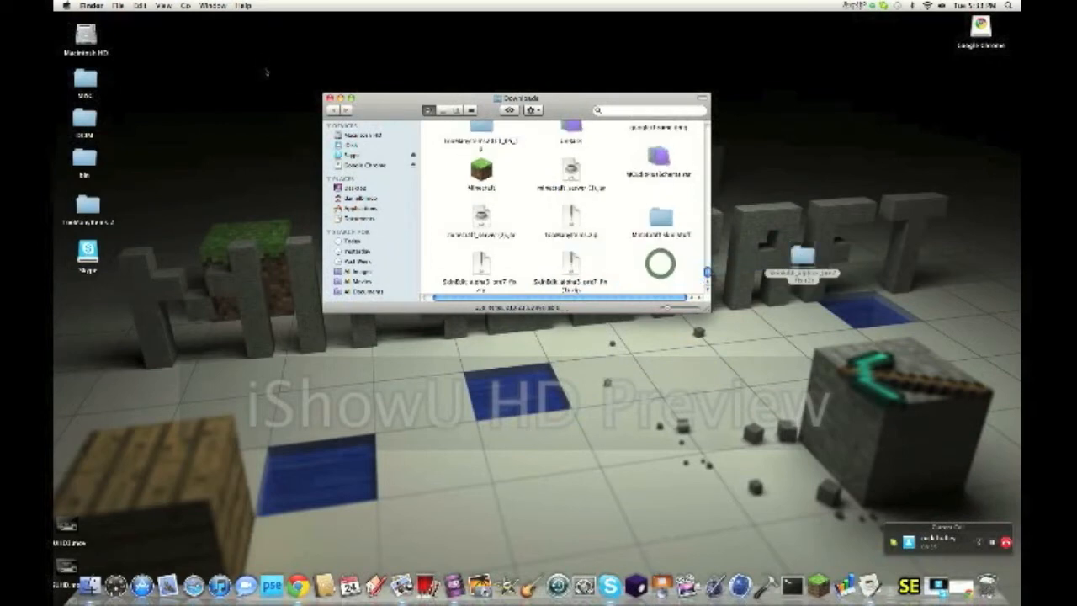
pyautogui.click(335, 98)
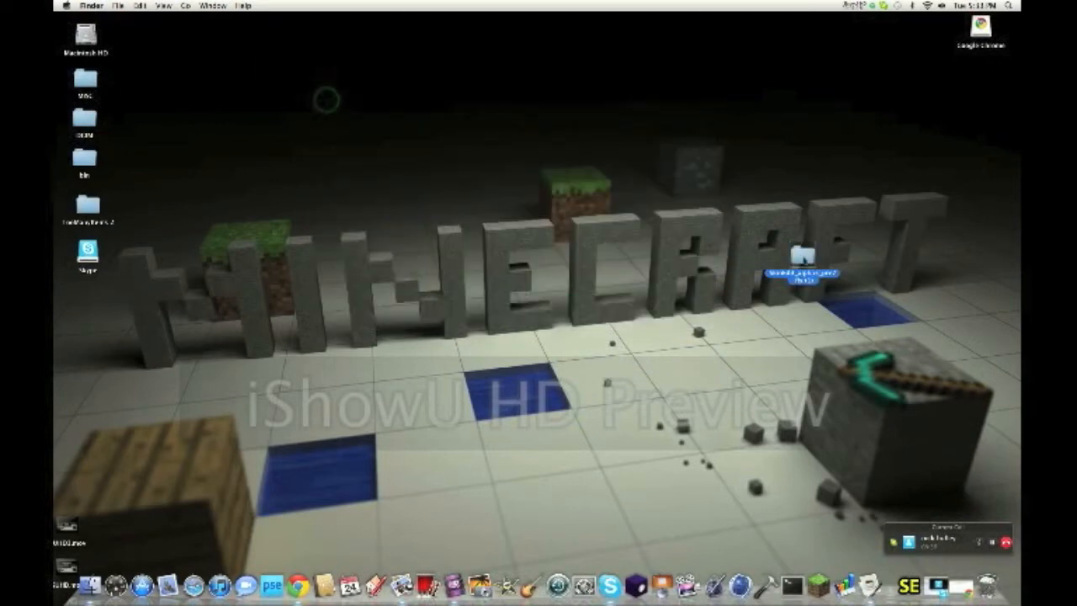
# Browse the extracted SkinEdit folder's subfolders, return to its top level and launch MCSkinEdit.app
pyautogui.doubleClick(805, 256)
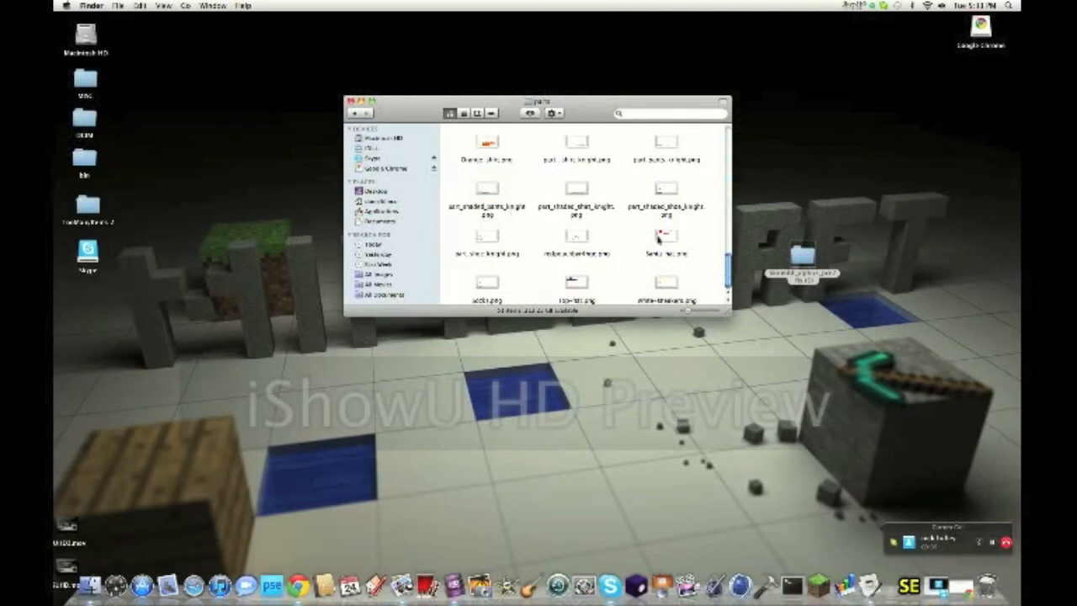
pyautogui.scroll(3)
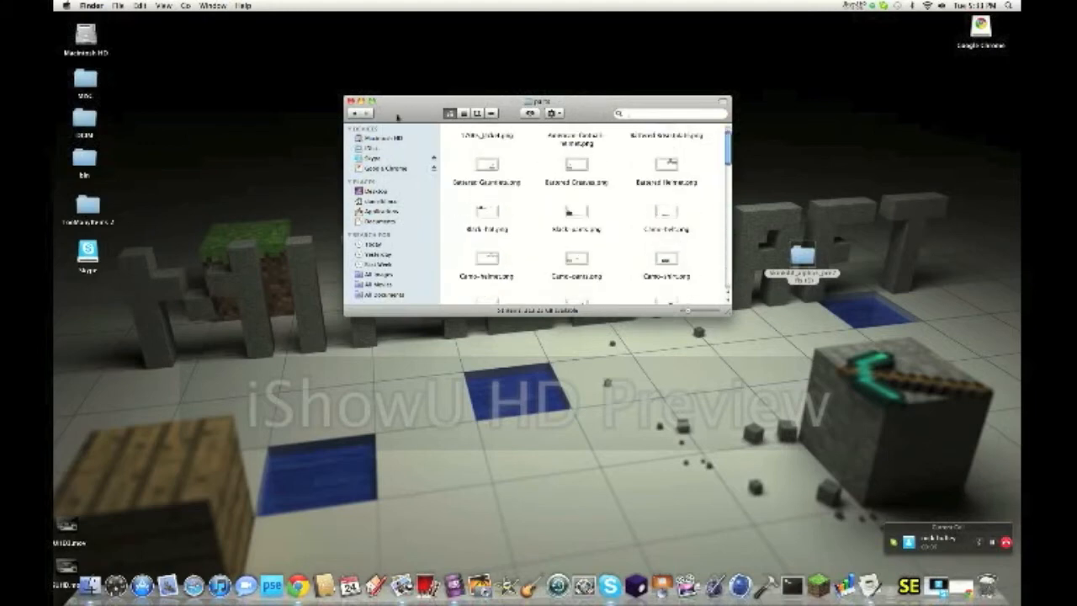
pyautogui.click(356, 113)
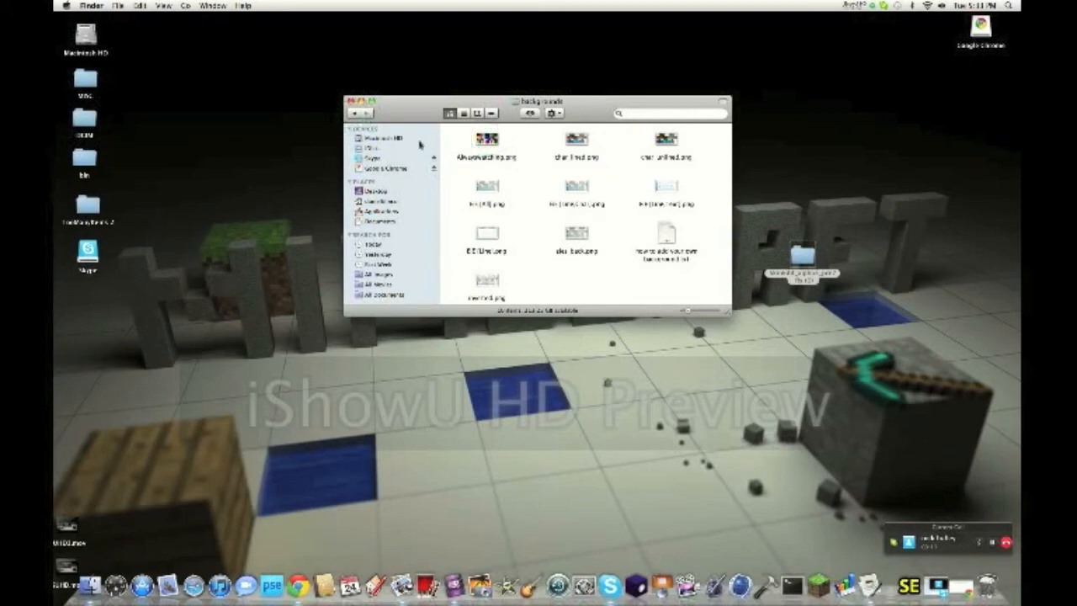
pyautogui.click(353, 113)
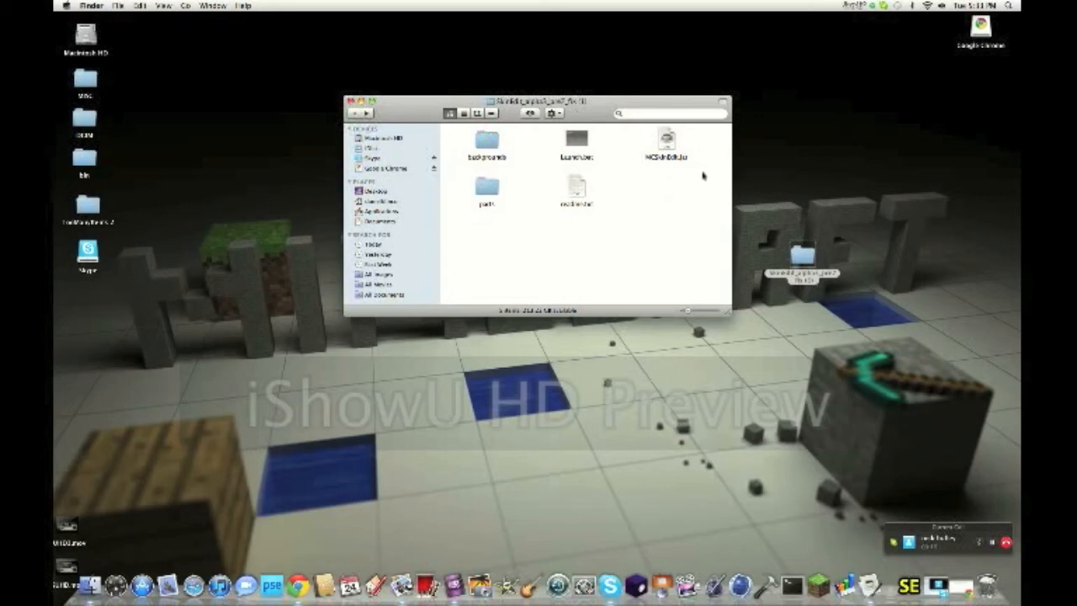
pyautogui.moveTo(700, 151)
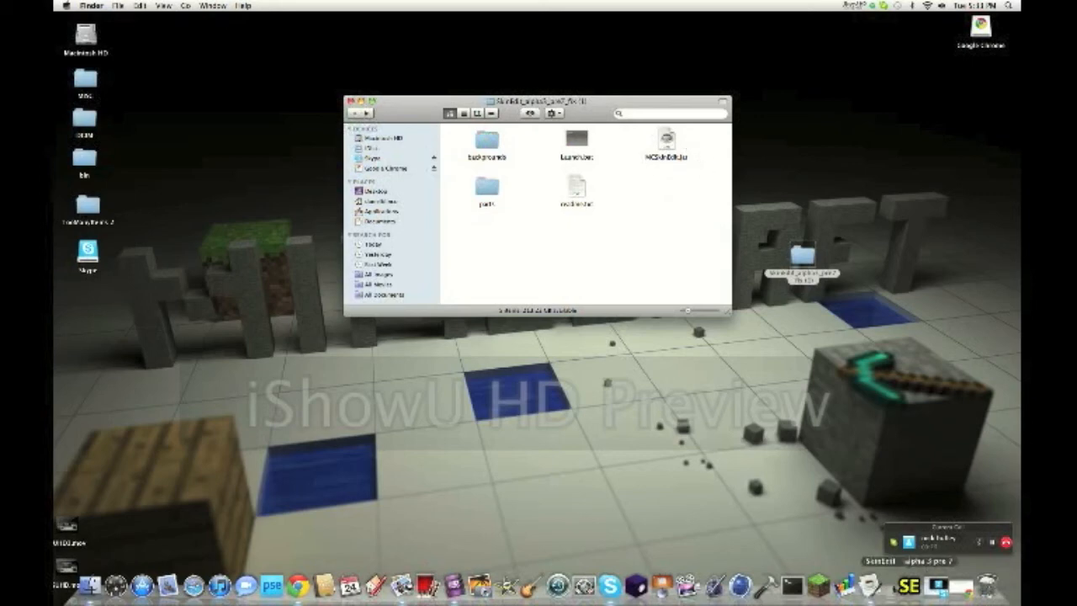
pyautogui.doubleClick(664, 138)
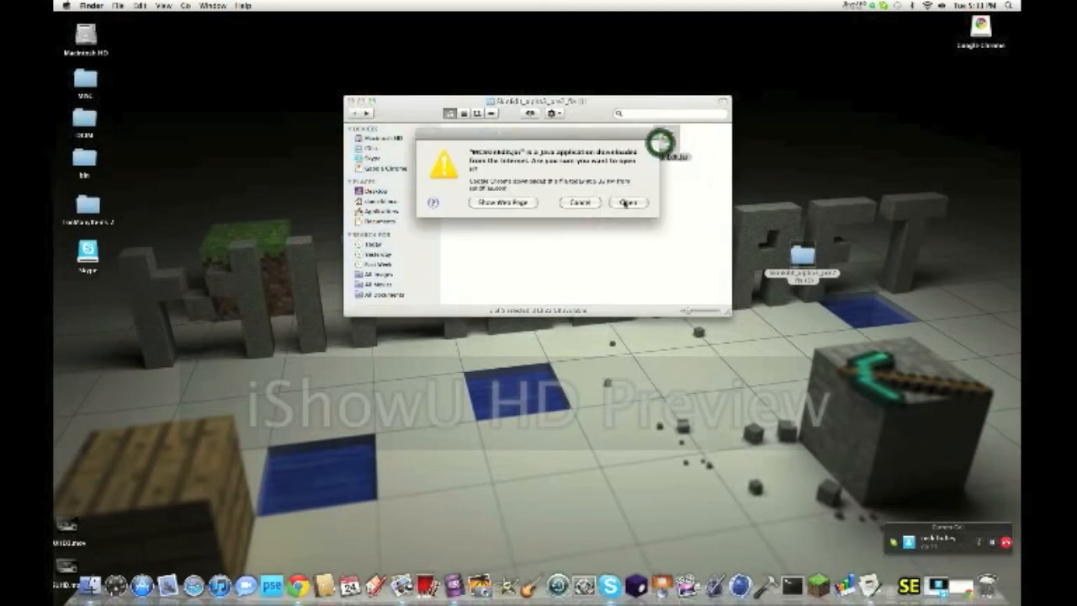
# Confirm opening MCSkinEdit, dismiss the Welcome dialog, and accept downloading the missing preview library
pyautogui.click(630, 202)
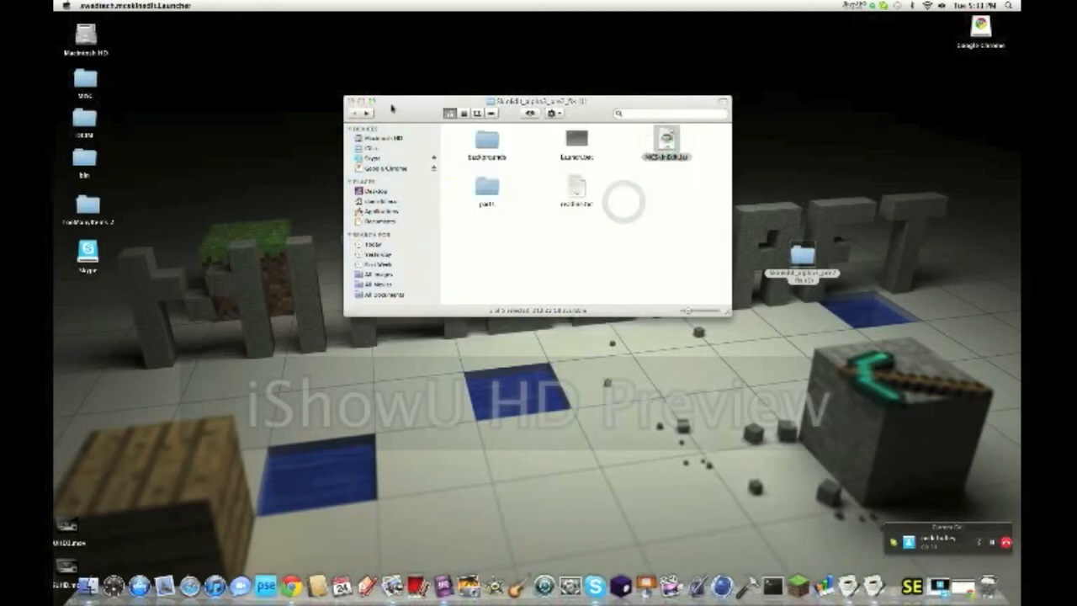
pyautogui.doubleClick(663, 143)
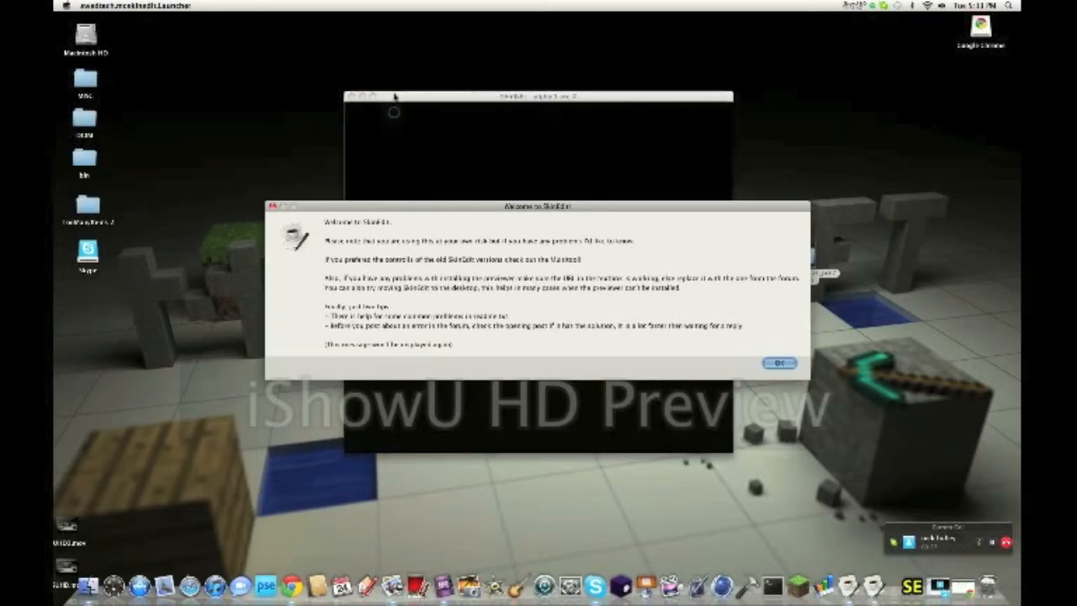
pyautogui.moveTo(407, 336)
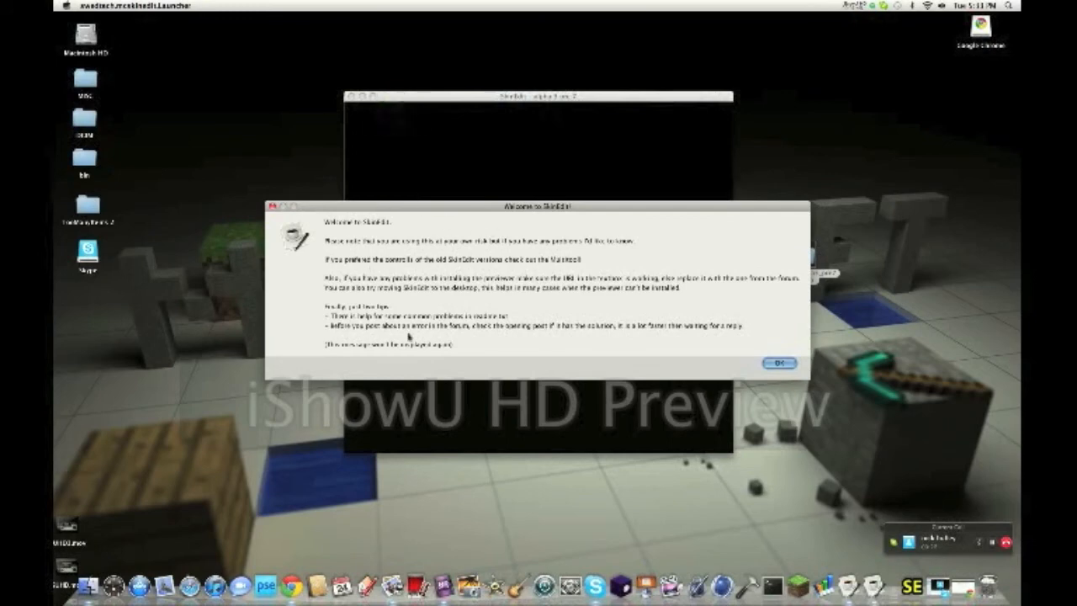
pyautogui.click(777, 363)
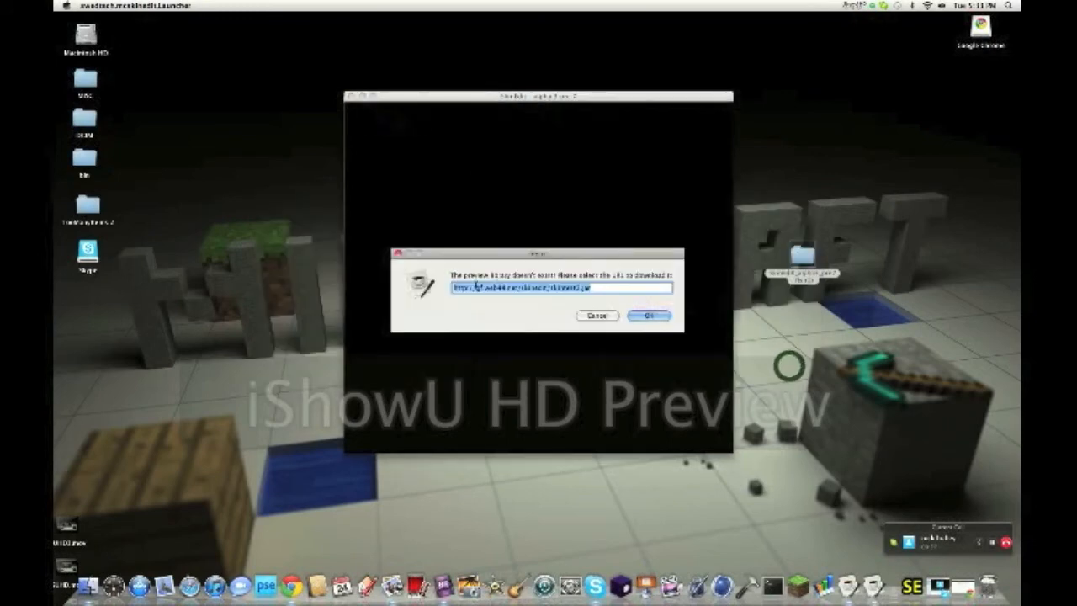
pyautogui.click(649, 317)
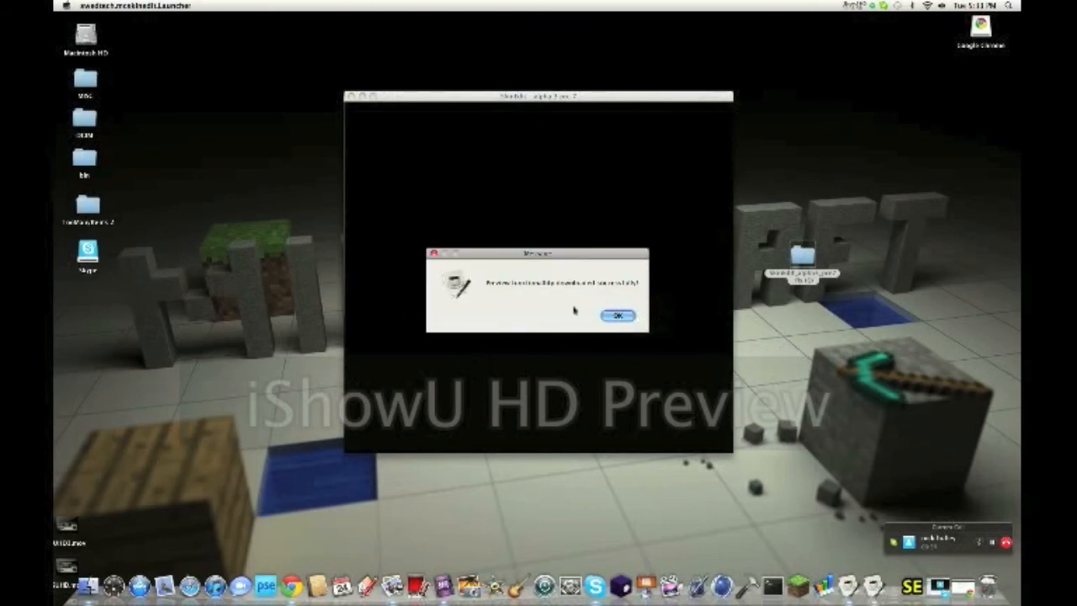
pyautogui.click(616, 317)
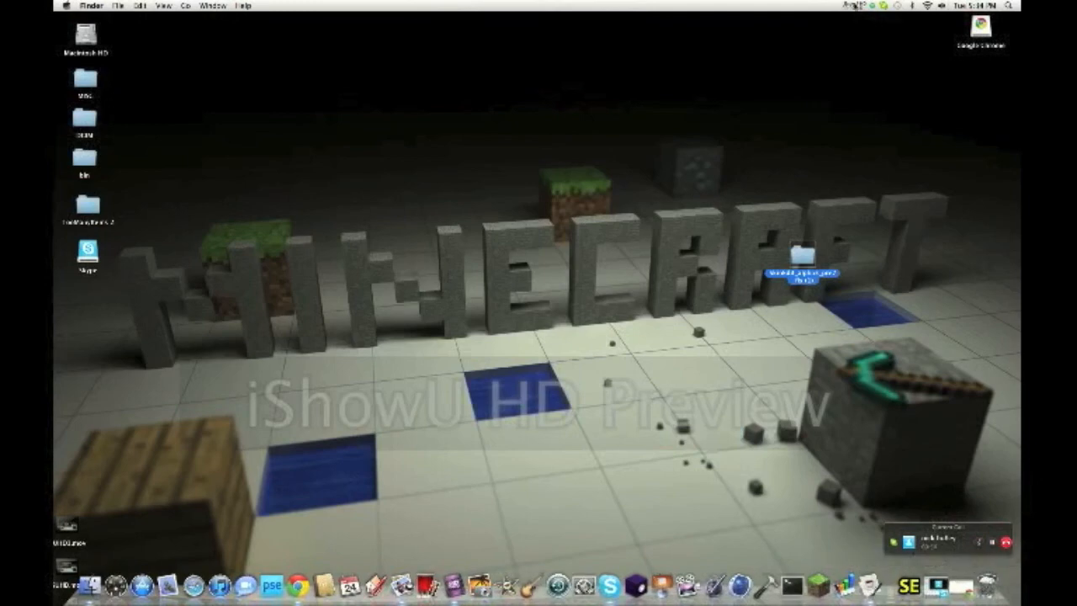
pyautogui.click(858, 5)
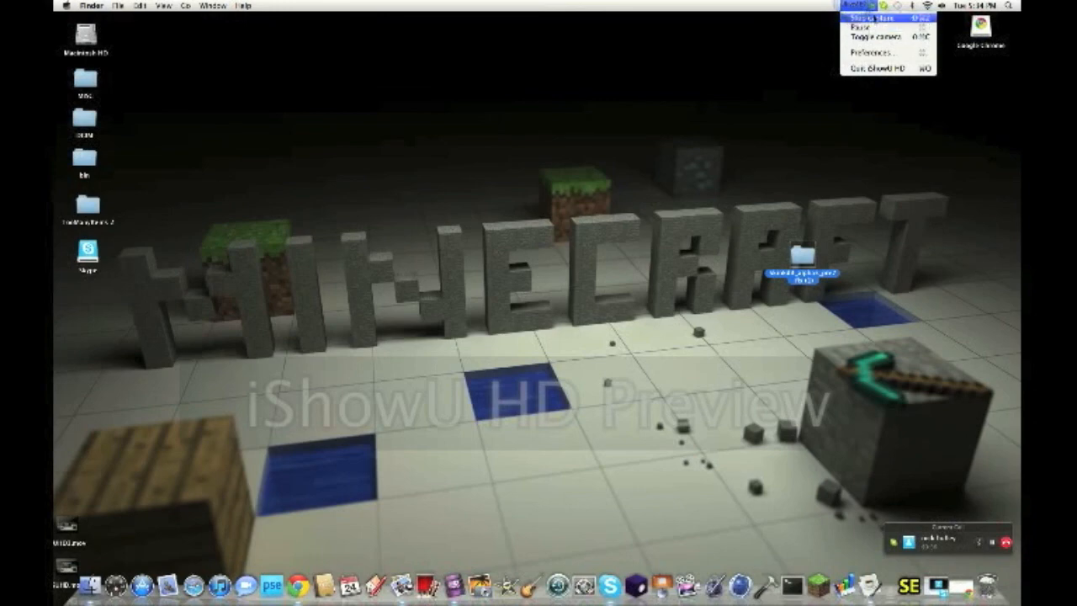